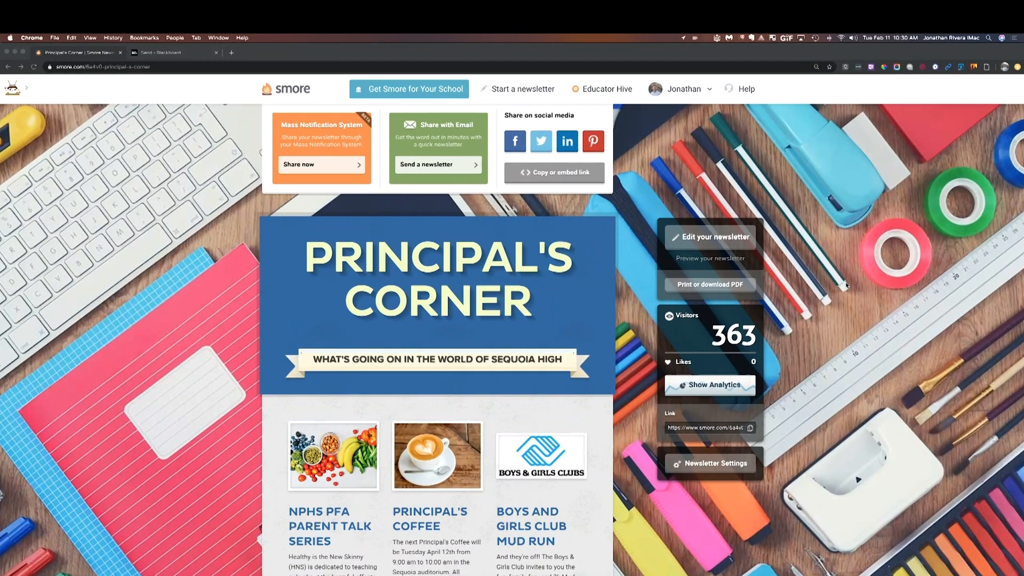
mouse_move(765, 200)
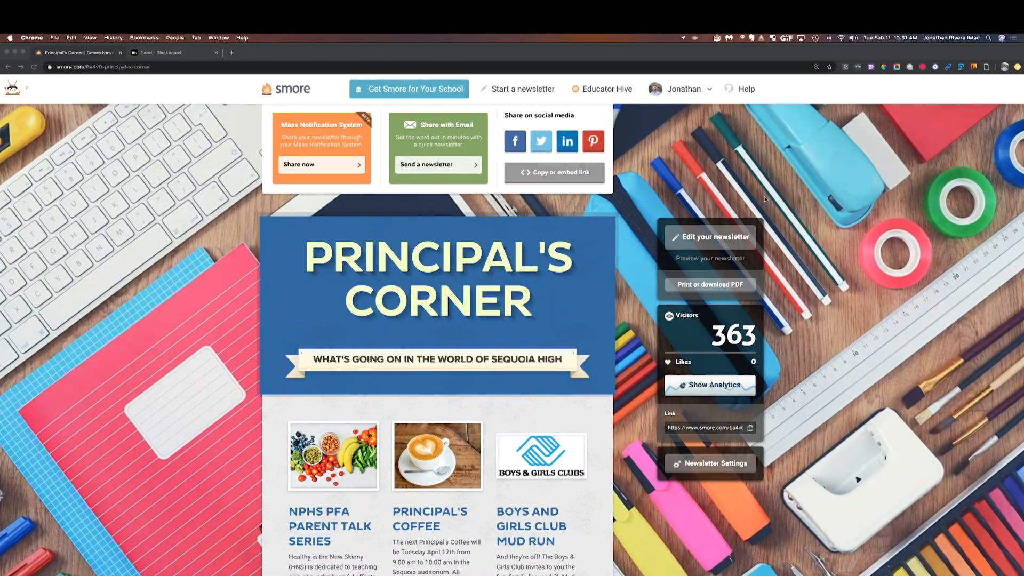
mouse_move(722, 358)
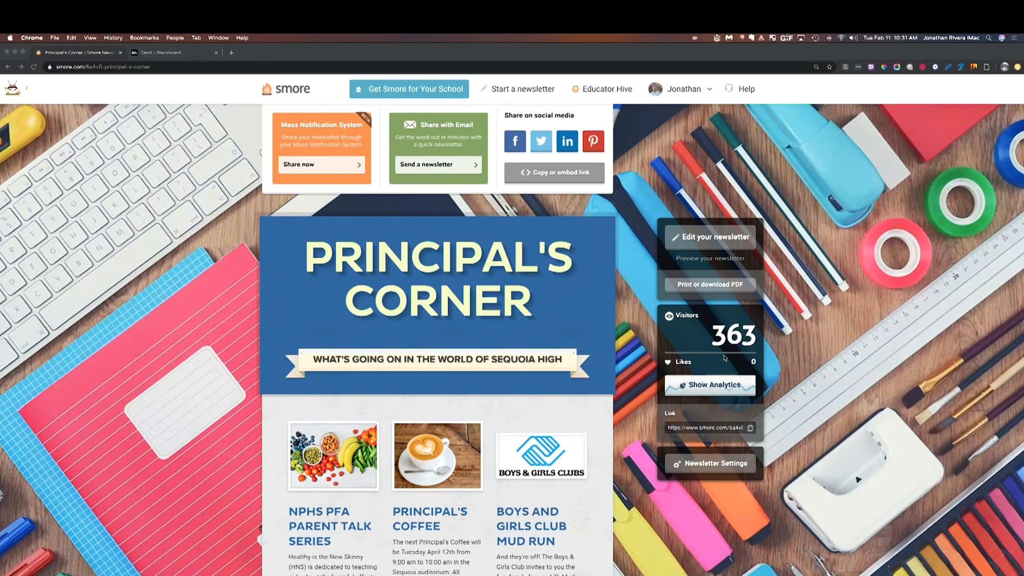
mouse_move(629, 343)
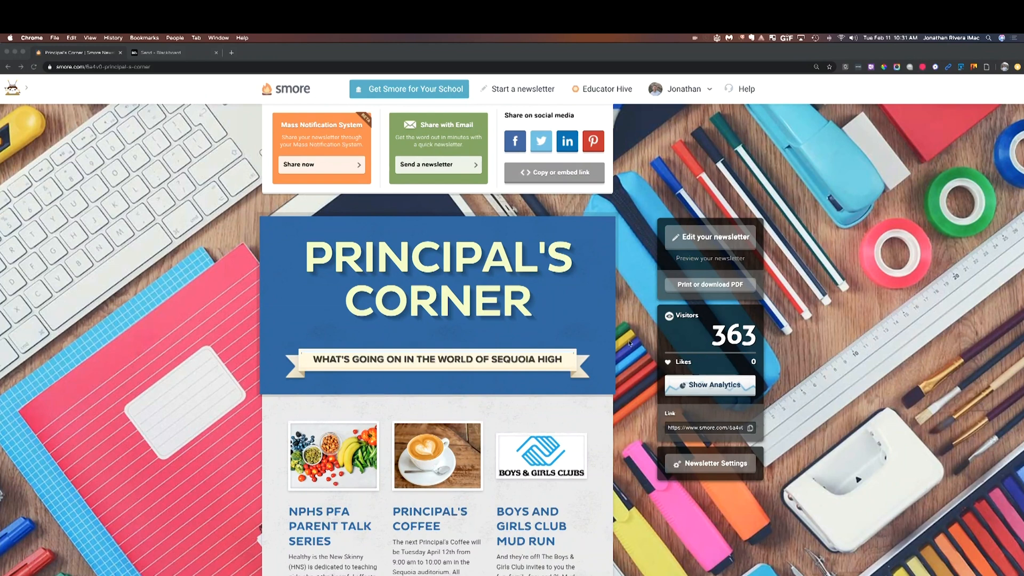
mouse_move(396, 223)
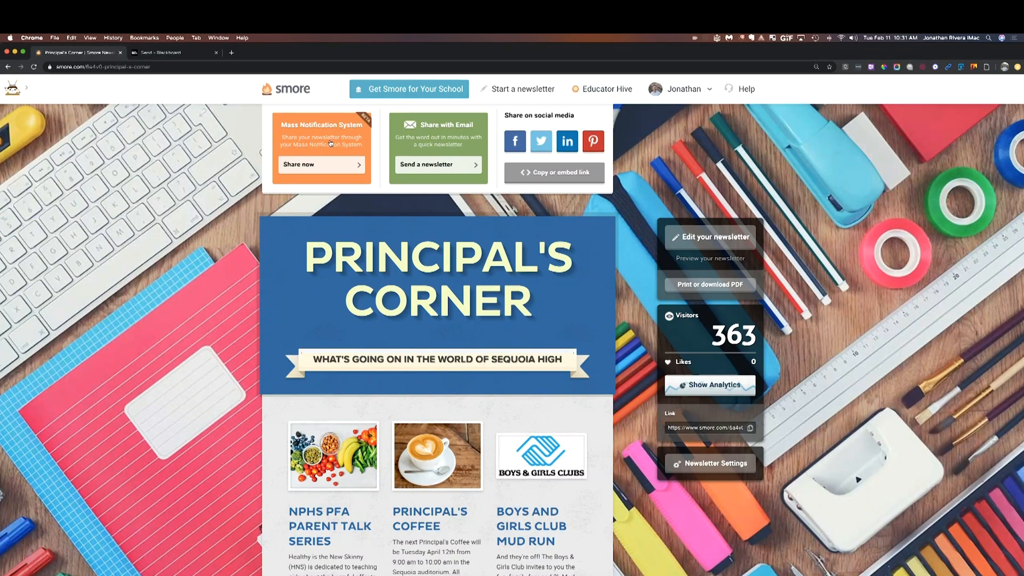
- Copy the Principal's Corner HTML from the Mass Notification System share option and return to the newsletter
click(321, 164)
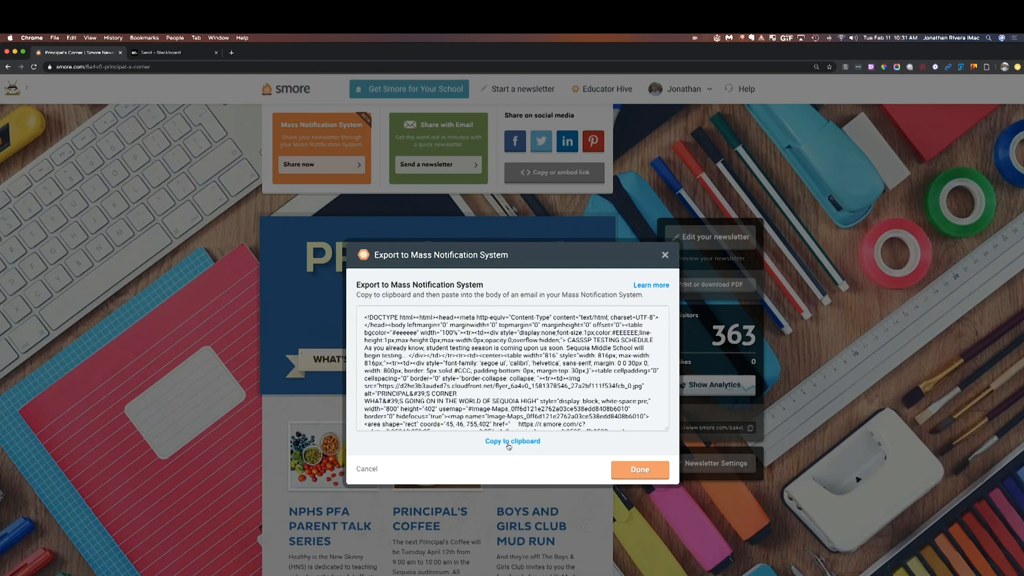
click(512, 440)
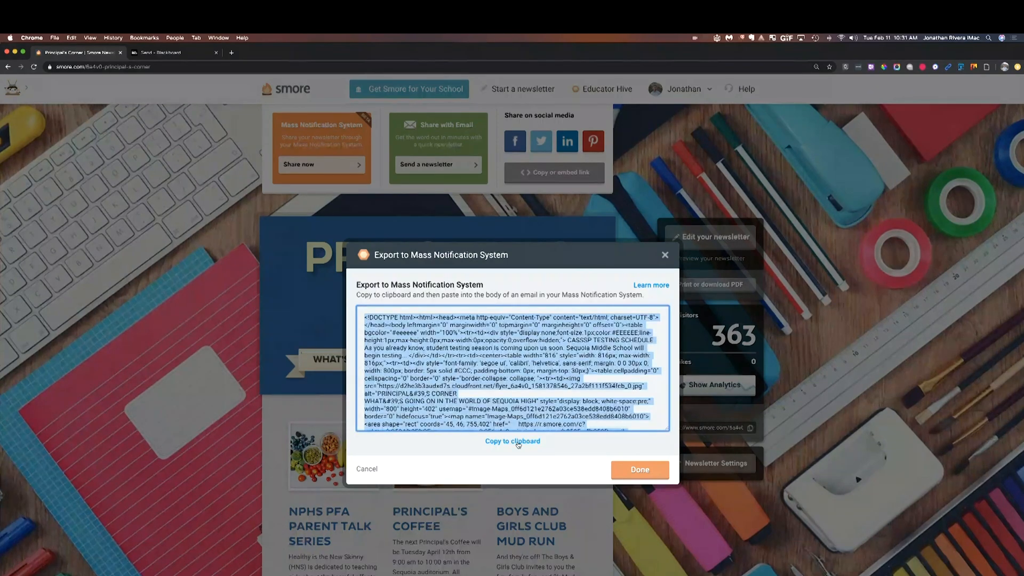
click(639, 470)
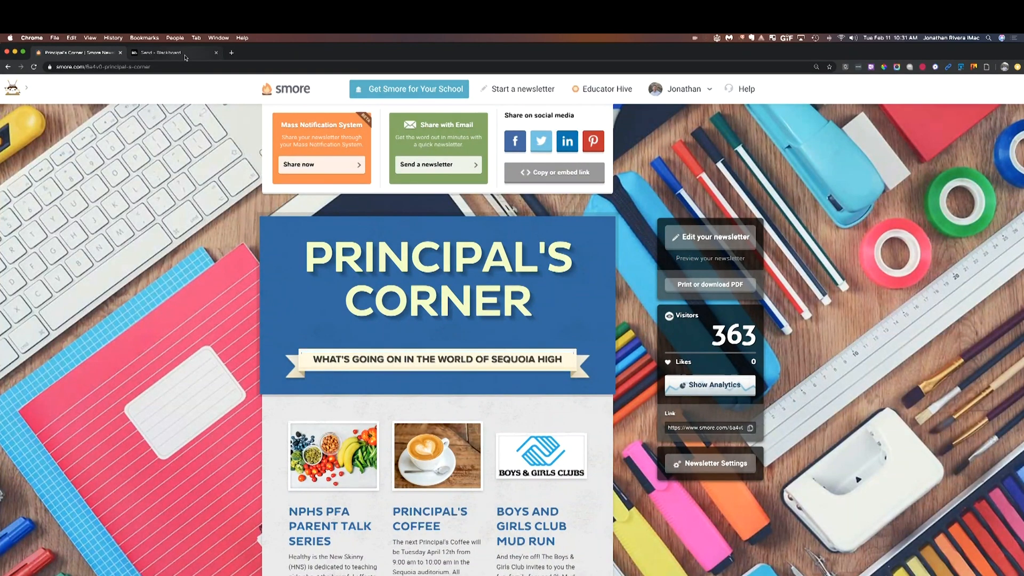
- Switch to the Blackboard Send page showing an empty message template
click(166, 52)
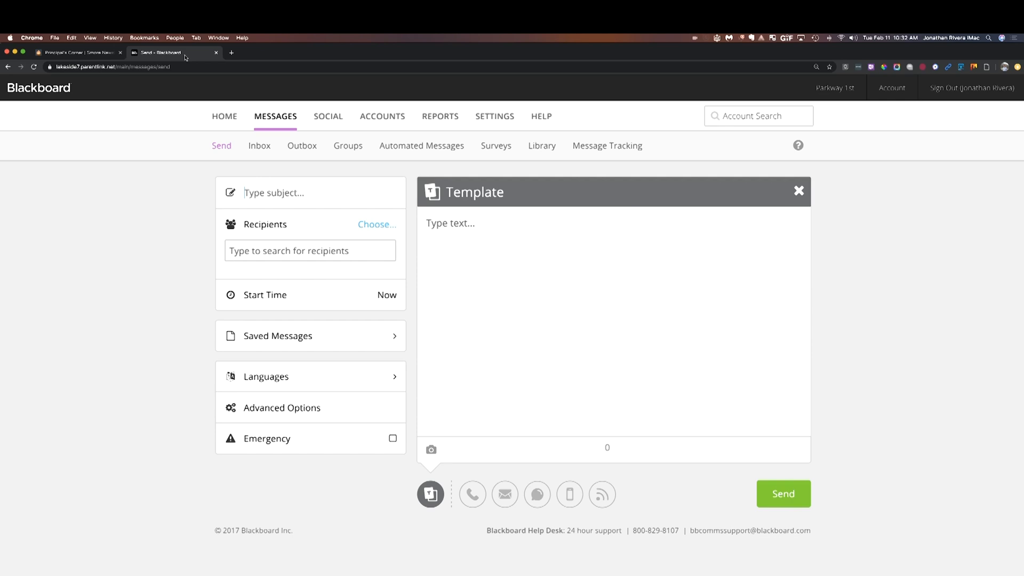
mouse_move(239, 180)
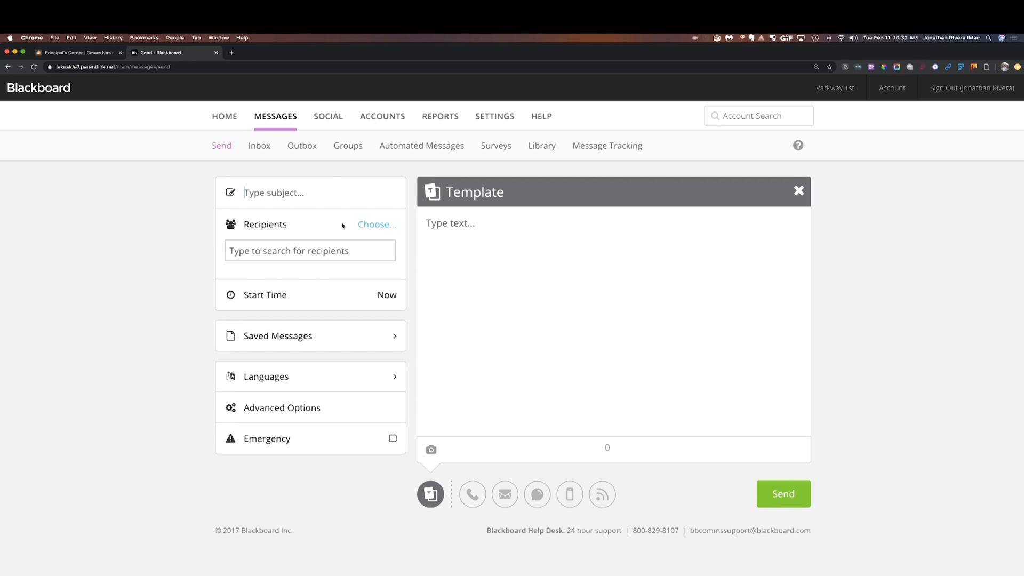
- Choose the email envelope option so an empty email editor appears for the message
click(504, 493)
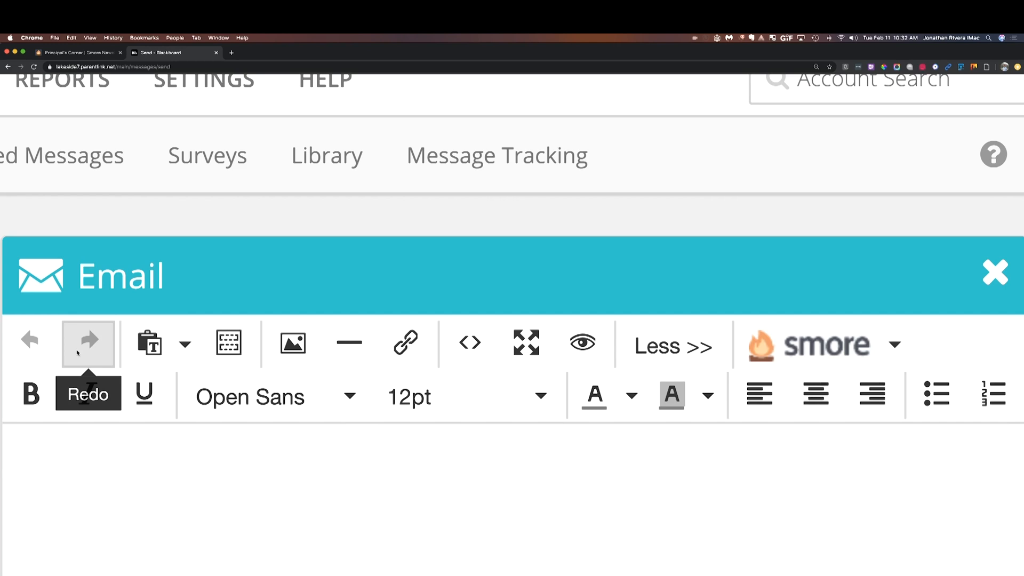
mouse_move(469, 342)
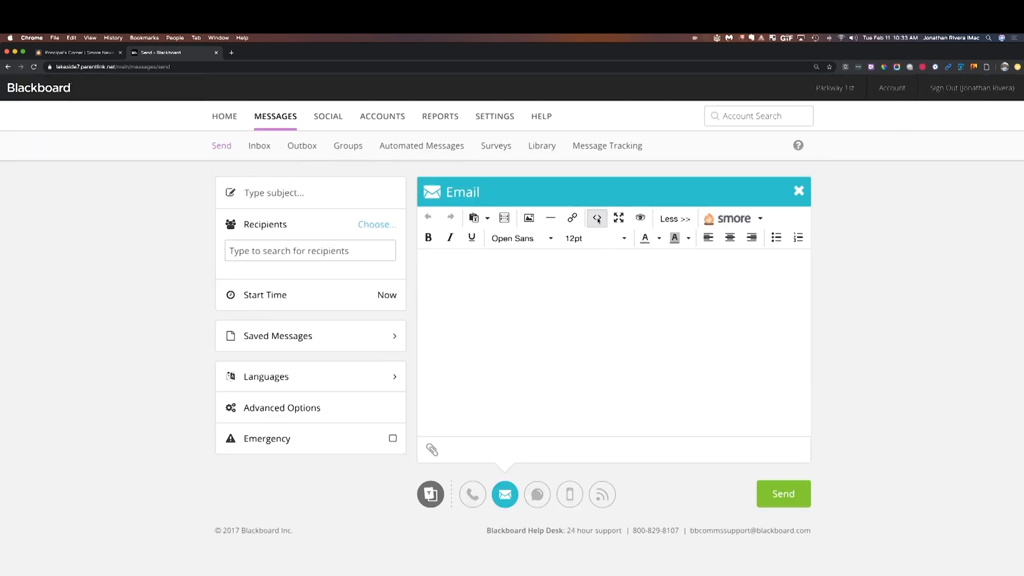
- Paste the copied newsletter HTML into the email's source code so the rendered newsletter shows in the body
click(596, 217)
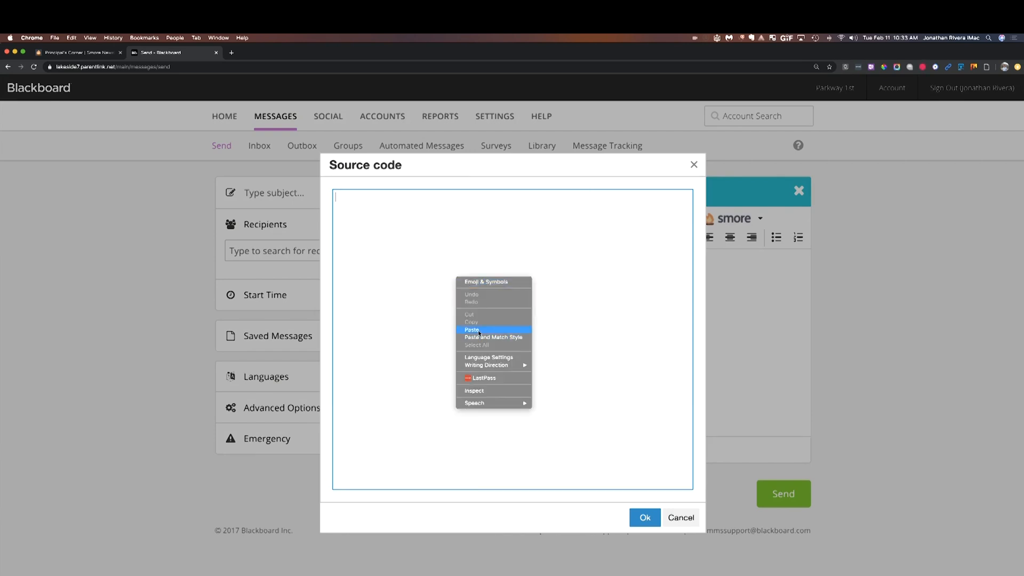
click(470, 329)
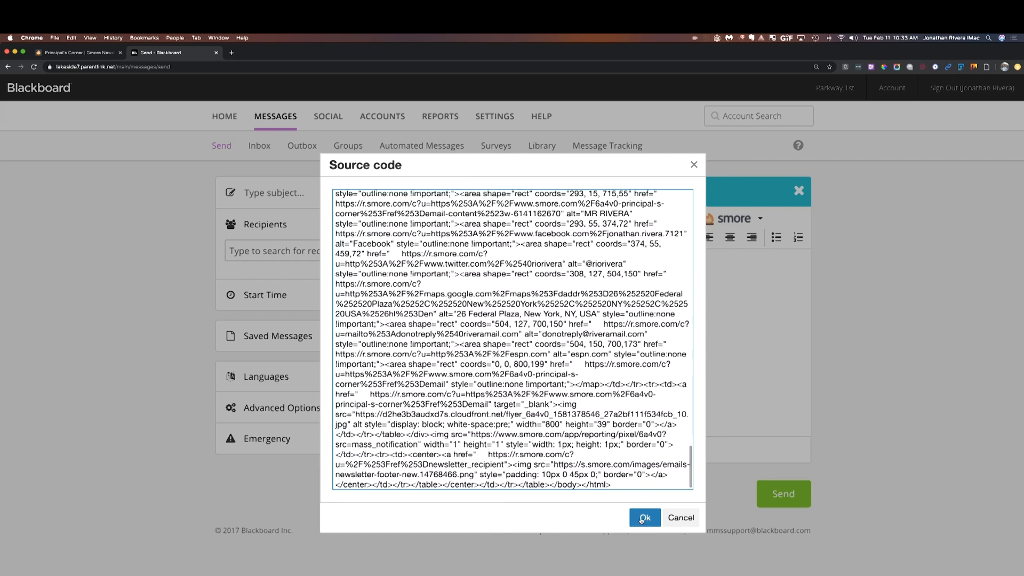
click(643, 517)
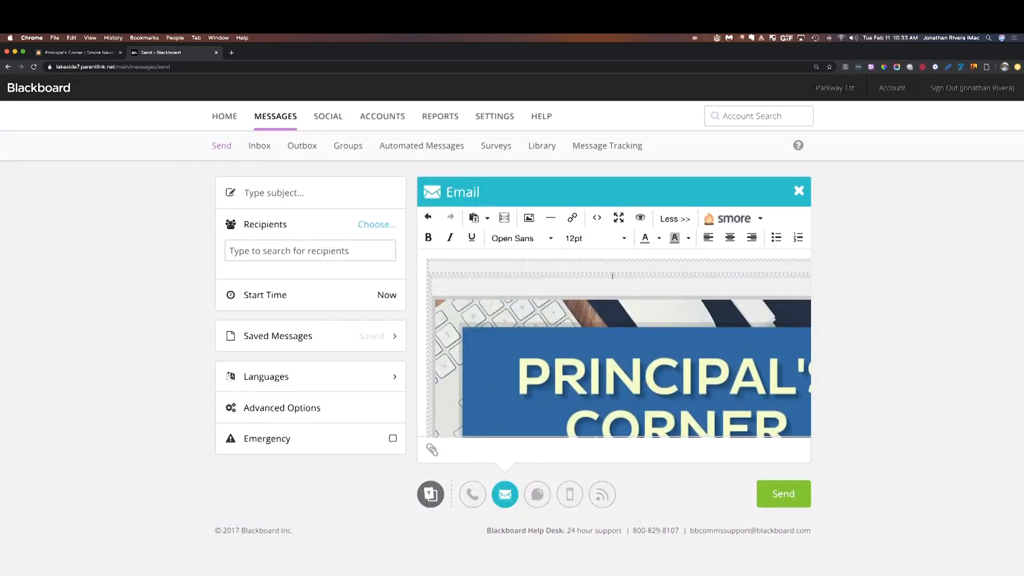
- Expand the email editor to fullscreen to preview the full-width Principal's Corner newsletter
click(619, 217)
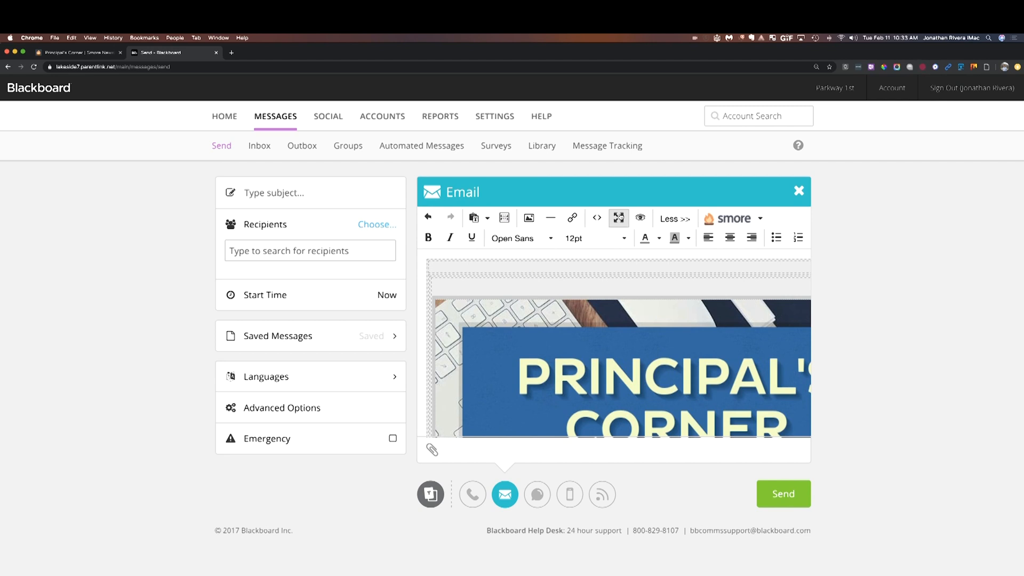
click(617, 217)
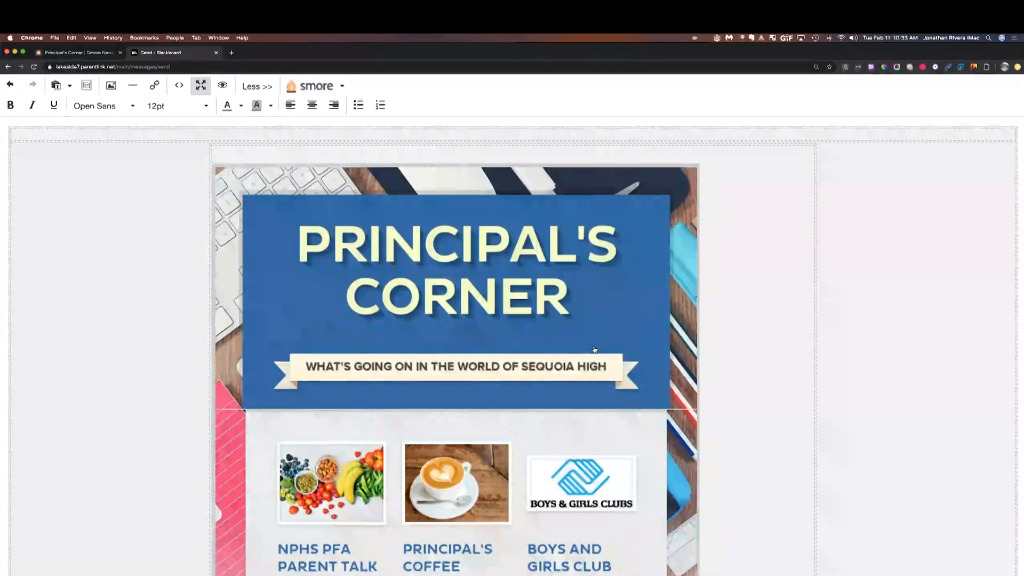